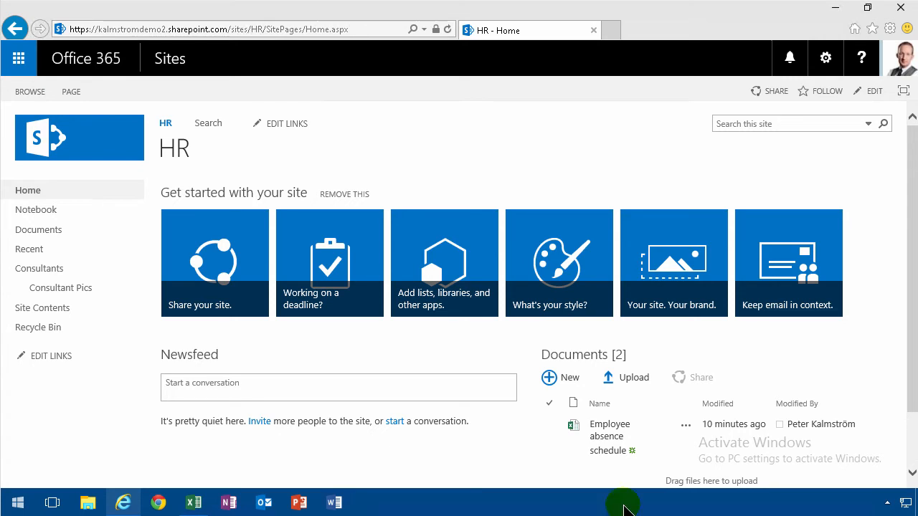
- Put the HR home page into edit mode and dismiss the Get started with your site tiles
click(874, 91)
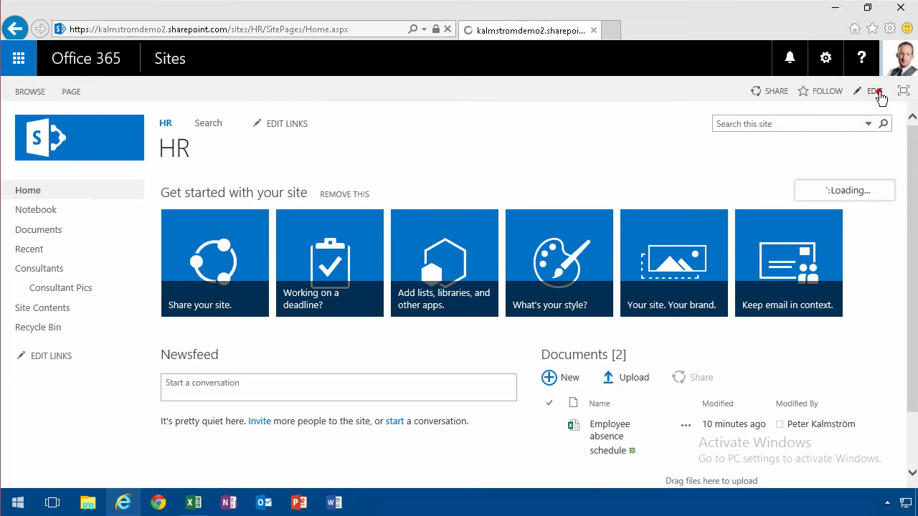
click(874, 91)
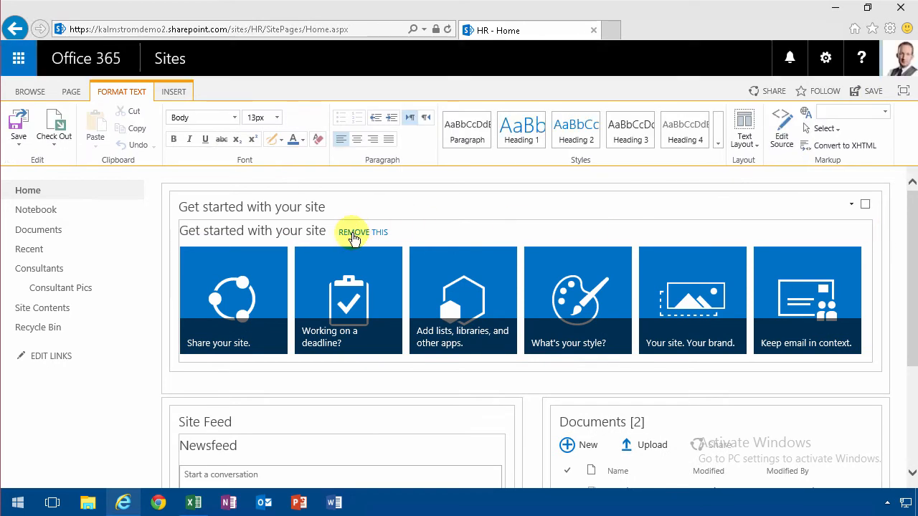
mouse_move(513, 315)
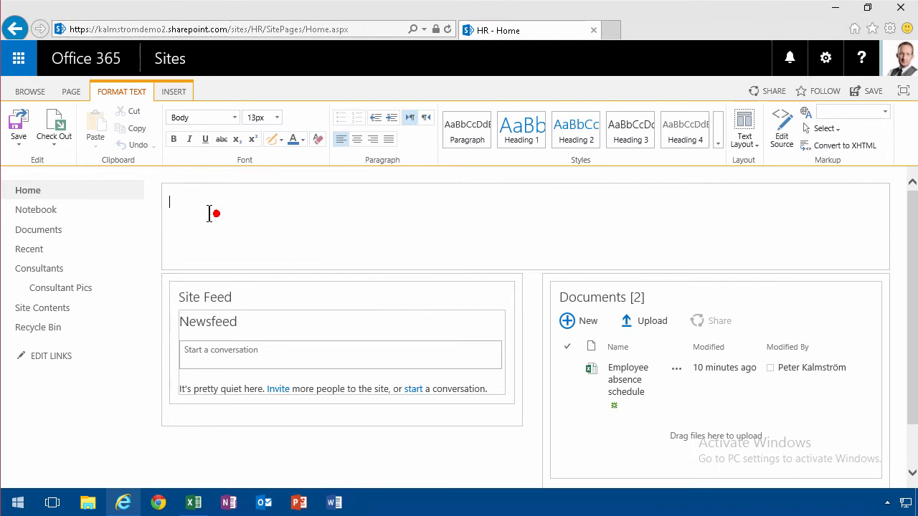
mouse_move(173, 91)
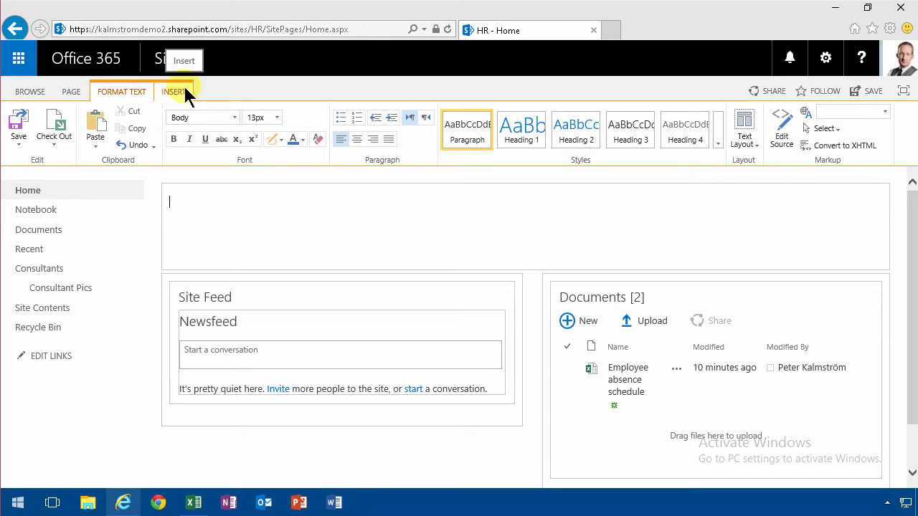
- Insert the RSS Viewer web part from the Content Rollup category into the page
click(174, 91)
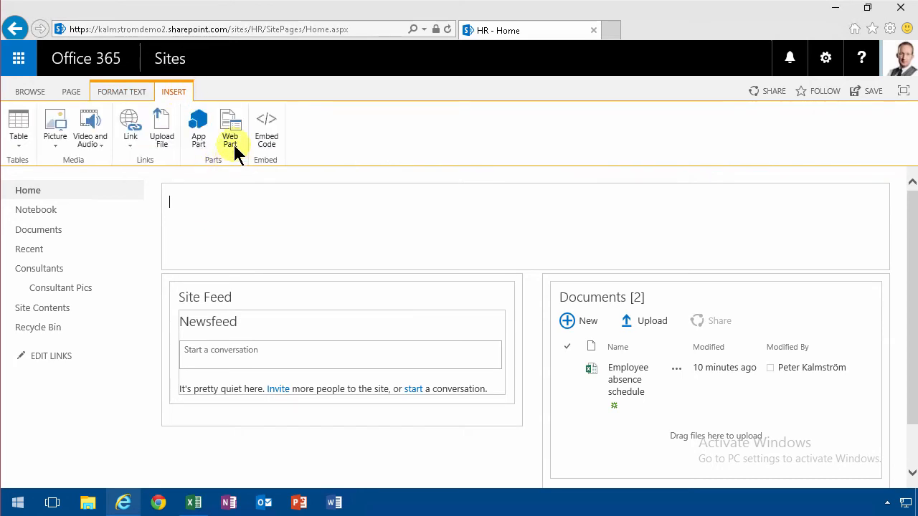
click(230, 129)
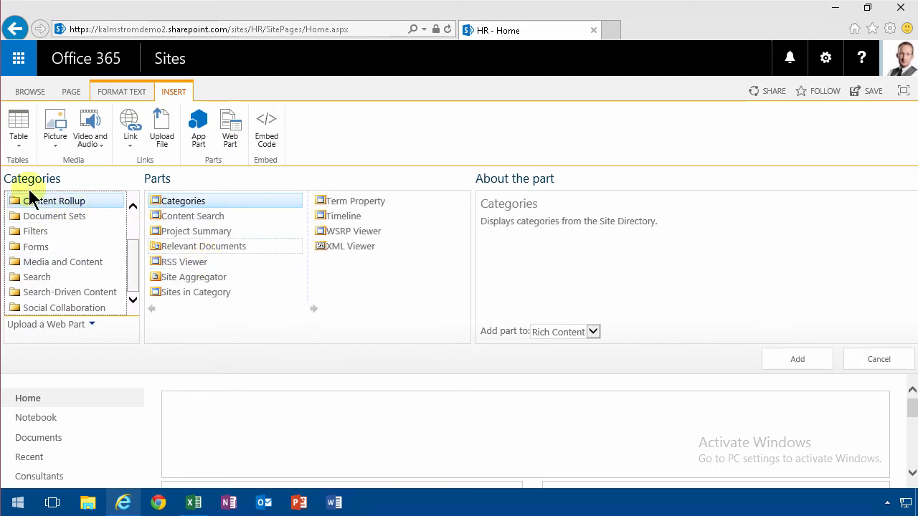
click(185, 261)
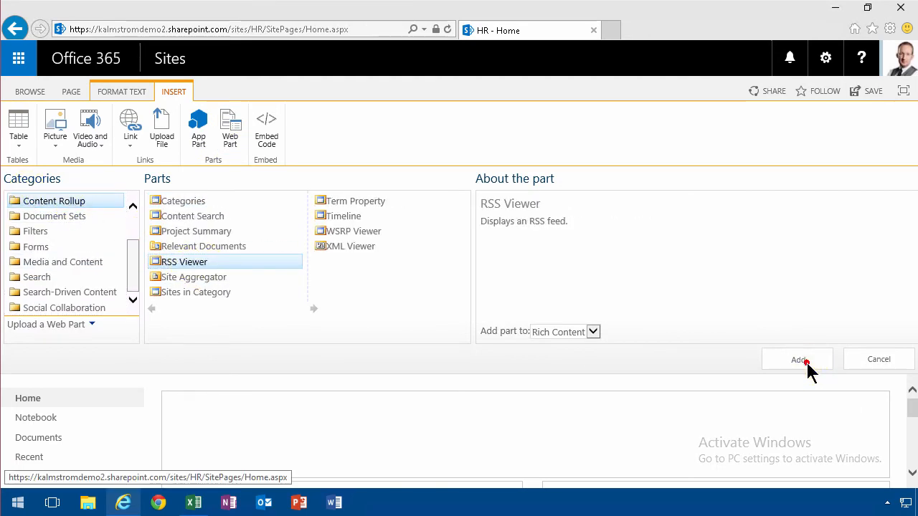
click(798, 360)
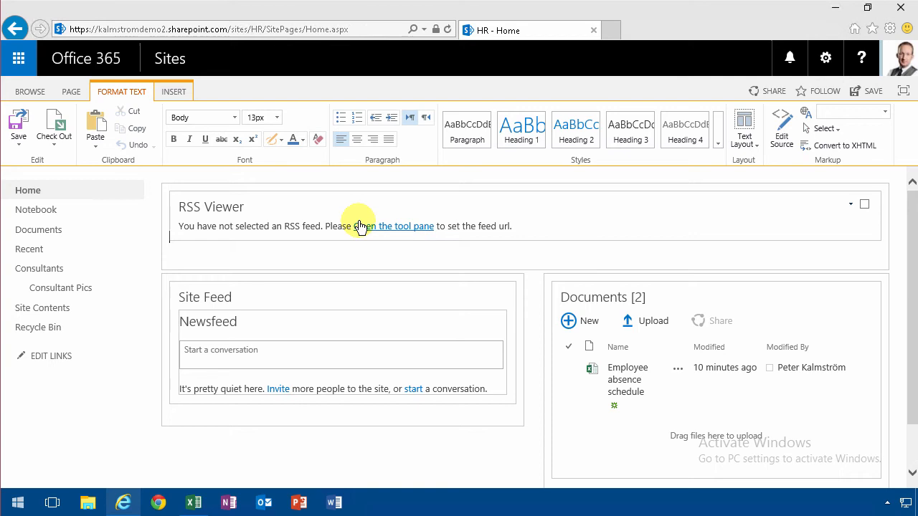
mouse_move(585, 227)
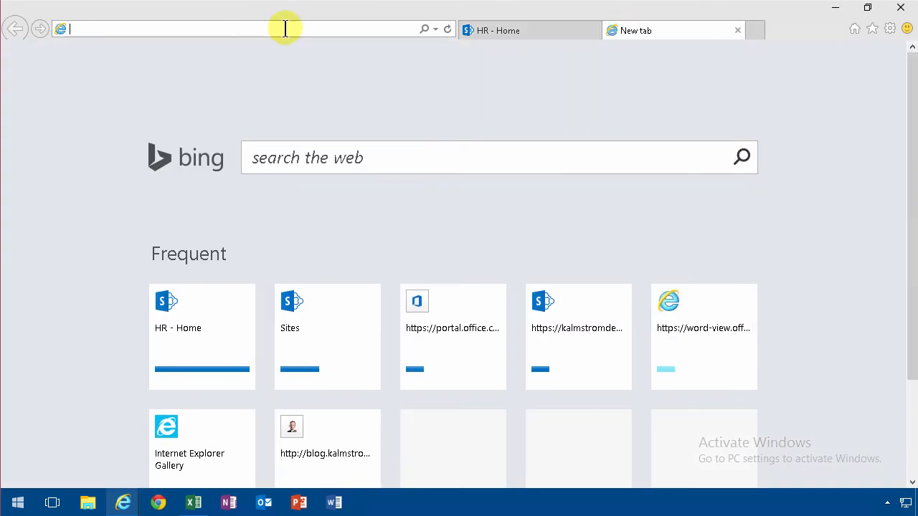
- Open blog.kalmstrom.com's Atom posts feed in a new tab, then return to HR - Home
text(kalmstromdemo2.sharepoint.com/)
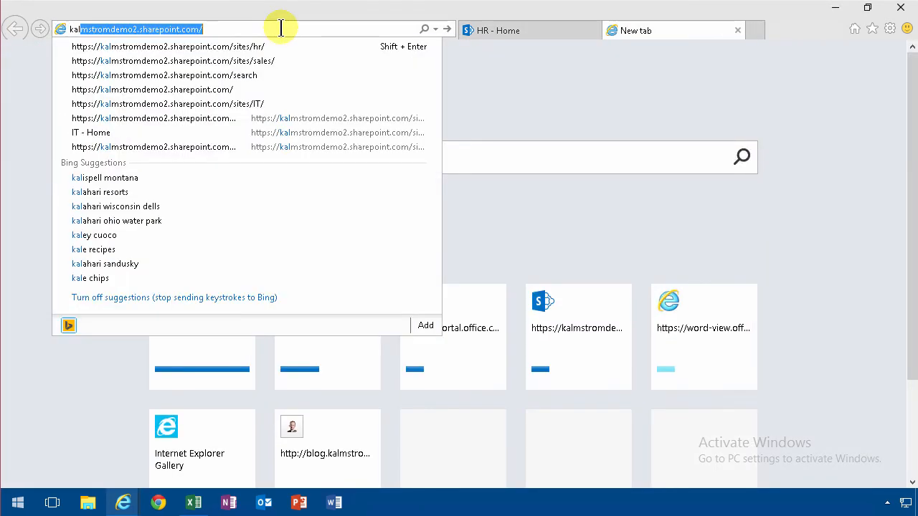
text(blog.kalmstrom.com/)
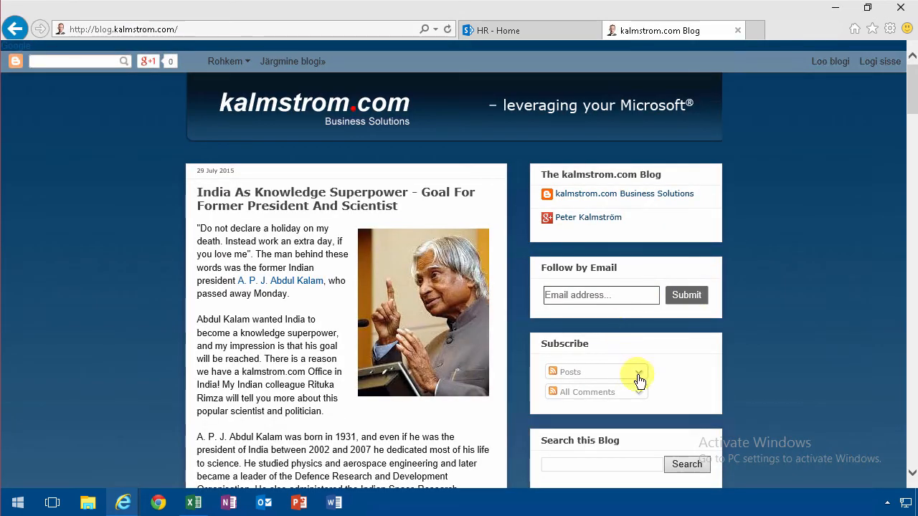
click(638, 371)
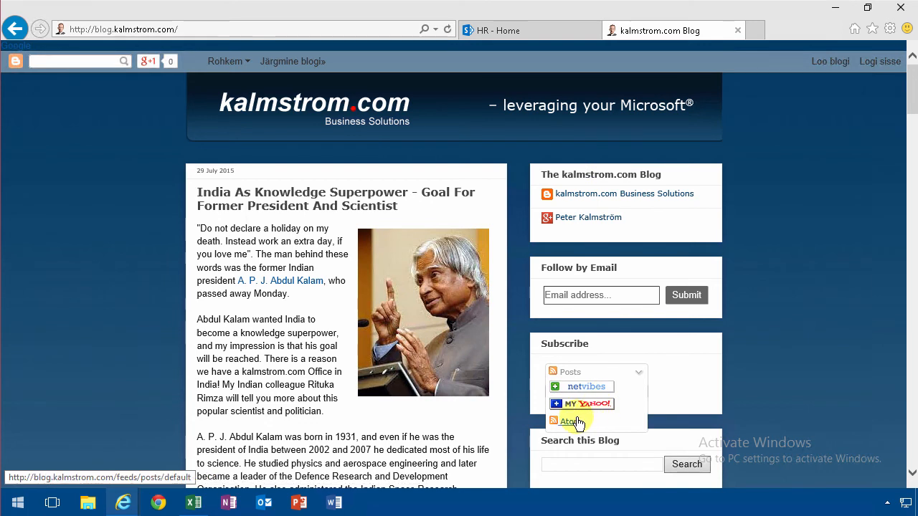
click(571, 420)
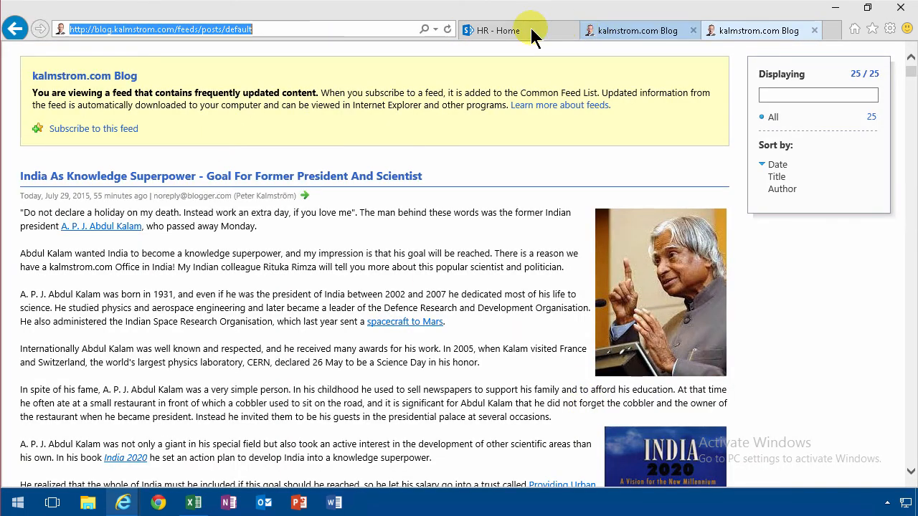
click(491, 30)
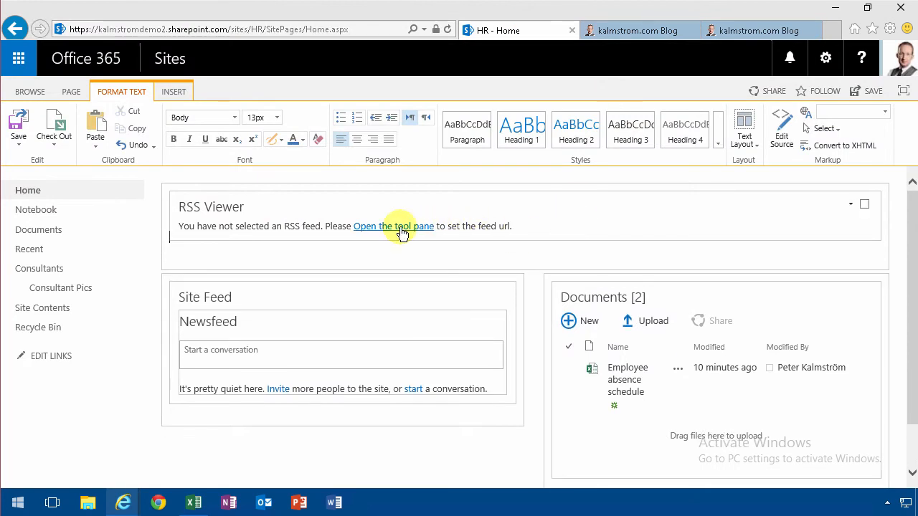
- Set the RSS Feed URL to the blog's feeds/posts/default, refresh time 5, feed limit 15
click(393, 225)
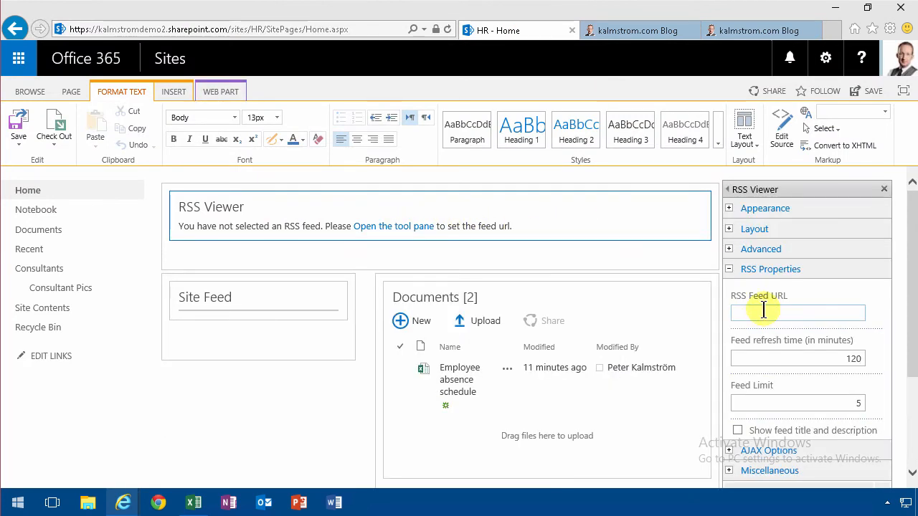
text(m.com/feeds/posts/default)
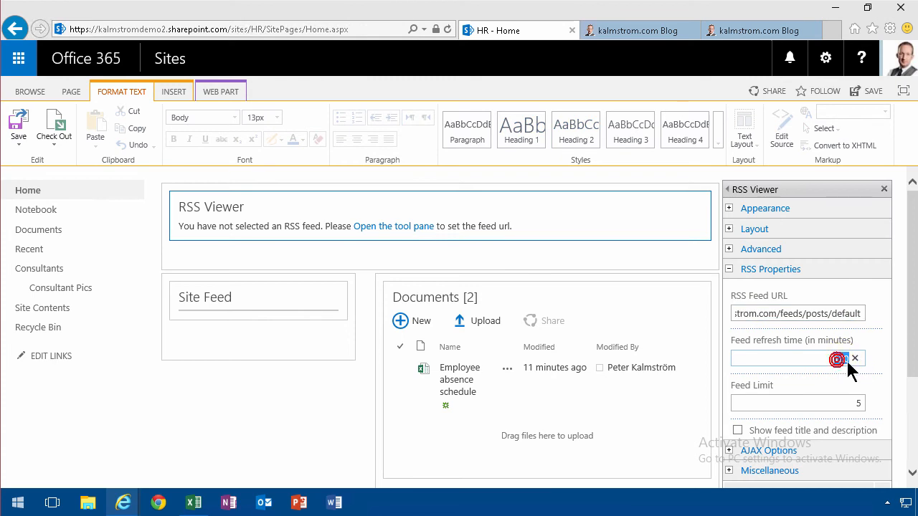
text(5)
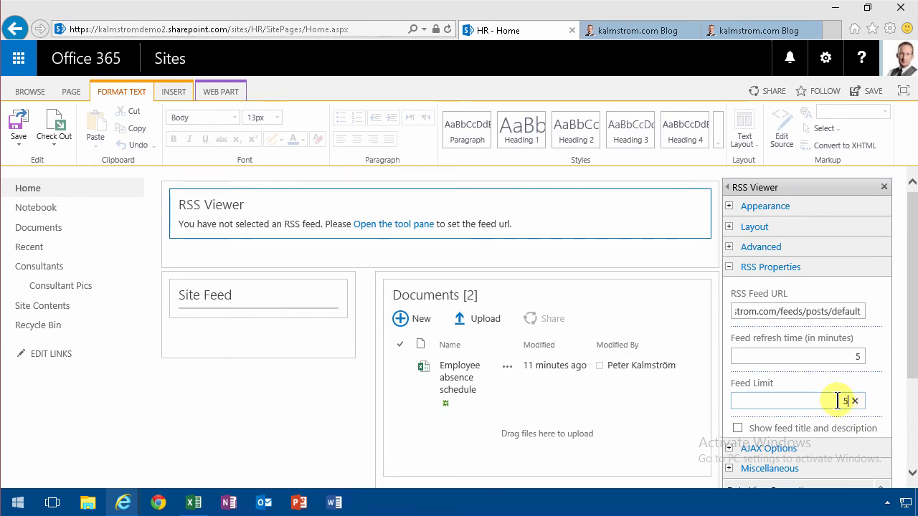
text(1)
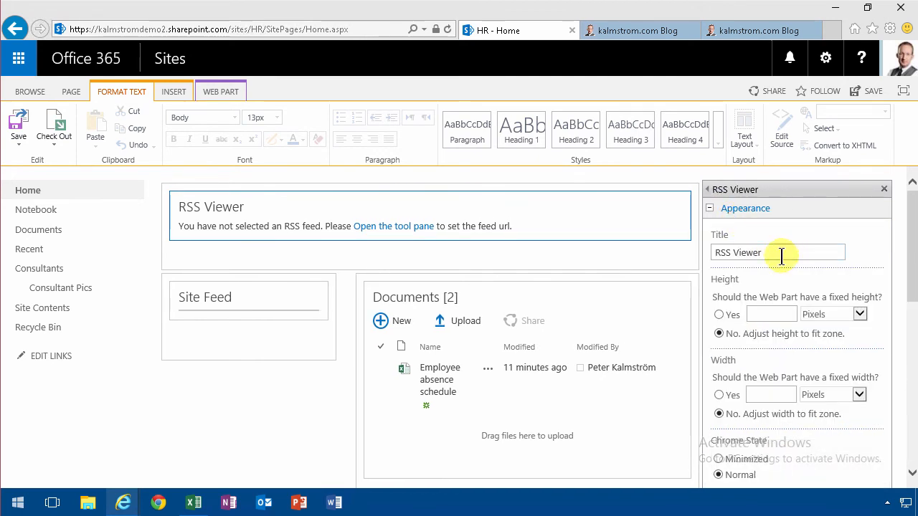
- Scroll the web part tool pane down to the Appearance section for Chrome Type None
scroll(down, 3)
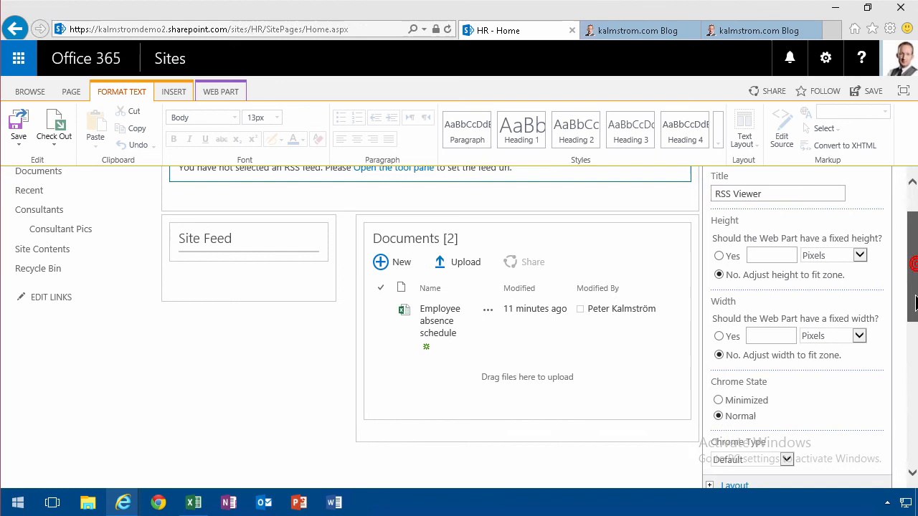
scroll(down, 3)
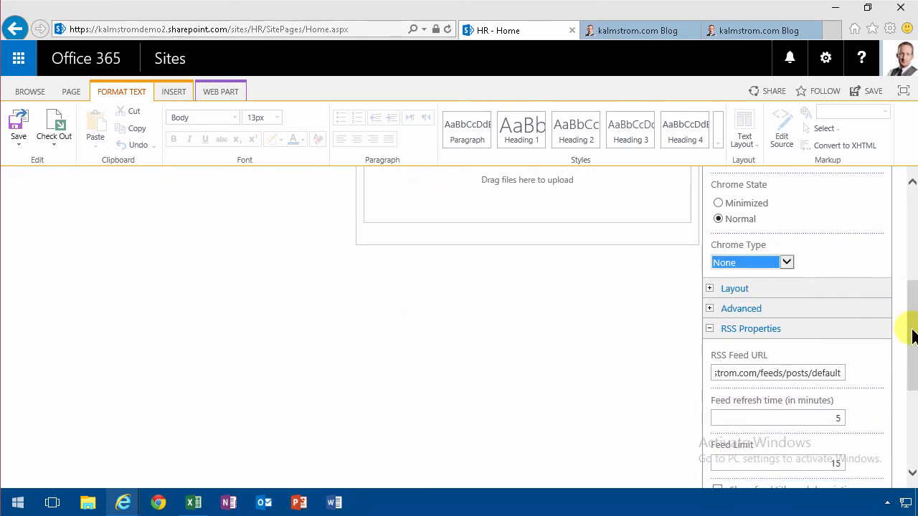
scroll(down, 3)
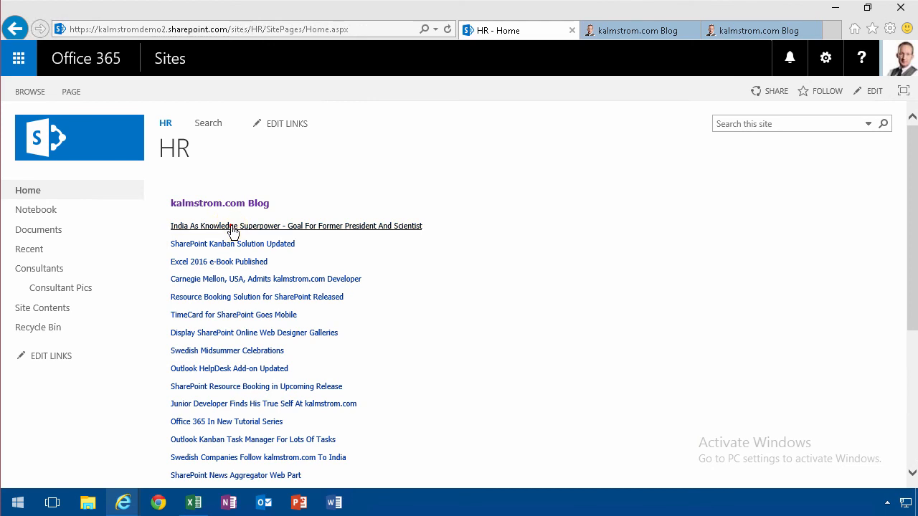
- Expand the India As Knowledge Superpower post and scroll through its full text
click(296, 226)
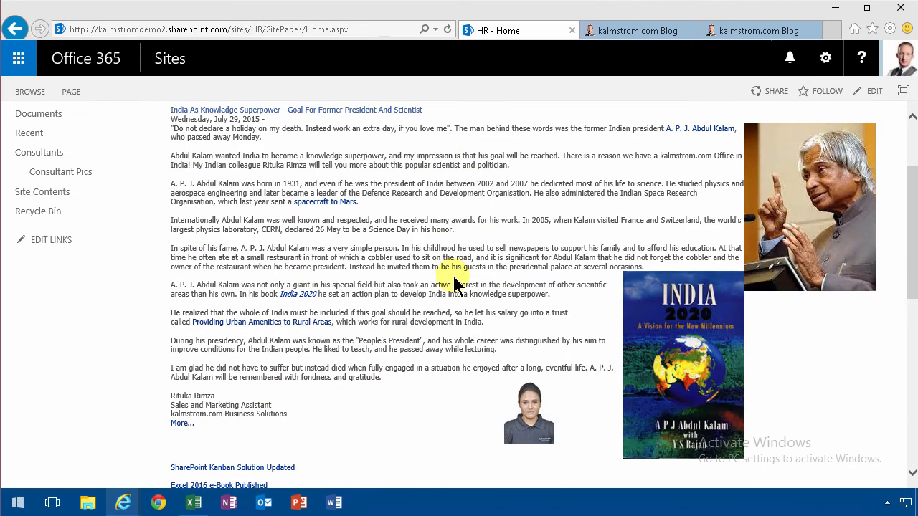
scroll(down, 3)
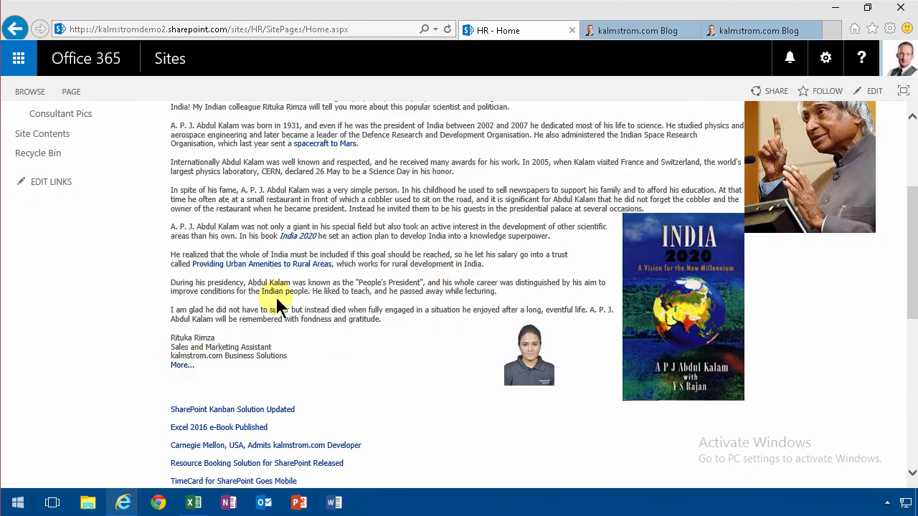